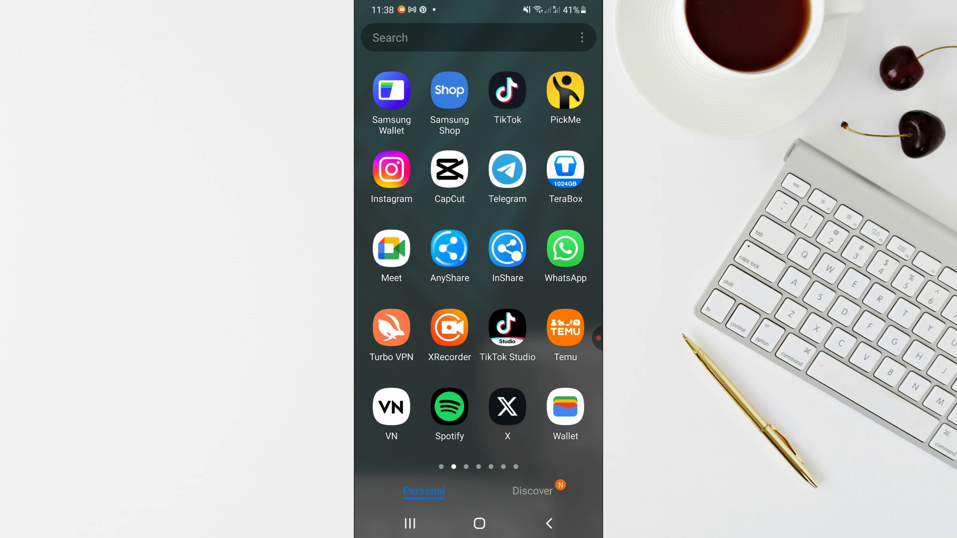
Launch WhatsApp, tap Turn on in the notifications banner, then dismiss the notifications sheet.
{"action": "left_click", "coordinate": [563, 250]}
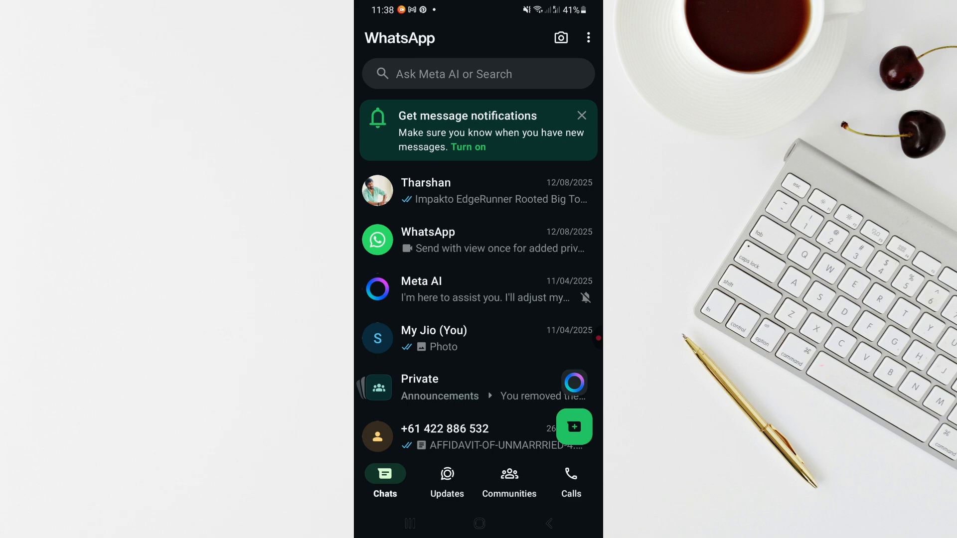
{"action": "left_click", "coordinate": [468, 147]}
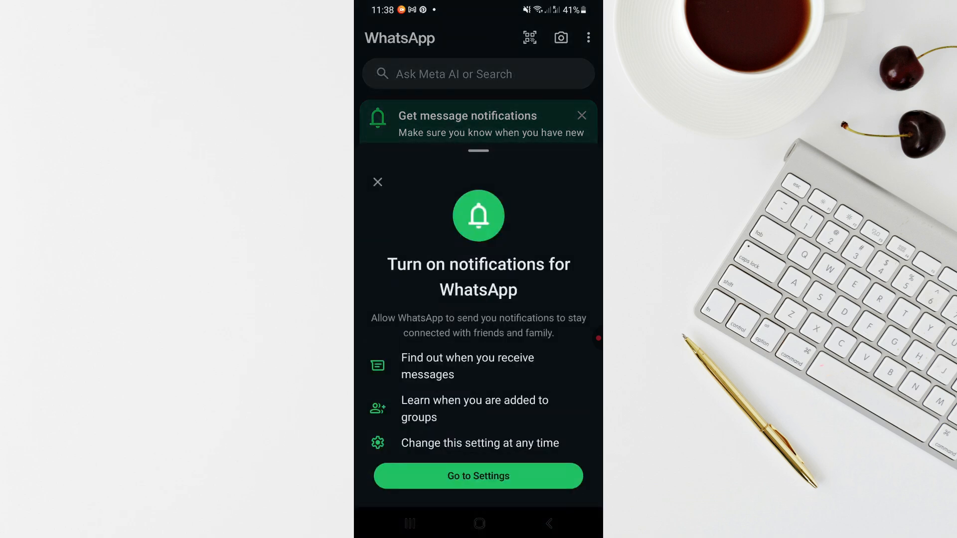
{"action": "left_click", "coordinate": [377, 182]}
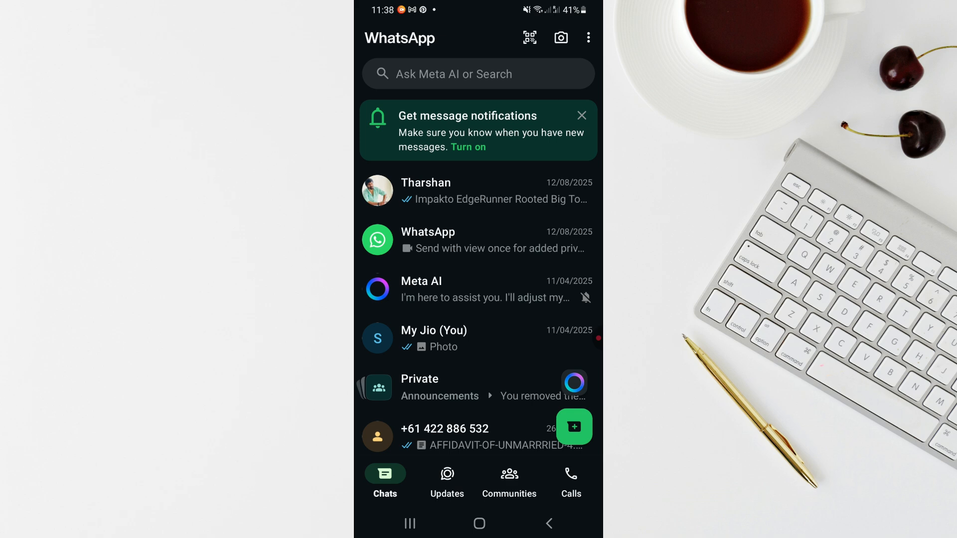
Open the top chat with the trekking shoe links and show its options menu.
{"action": "left_click", "coordinate": [478, 191]}
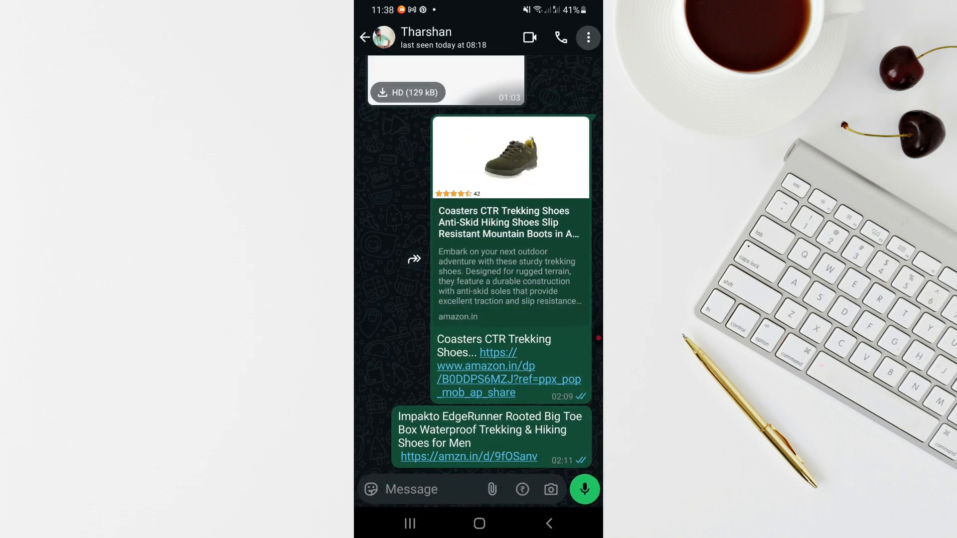
{"action": "left_click", "coordinate": [587, 37]}
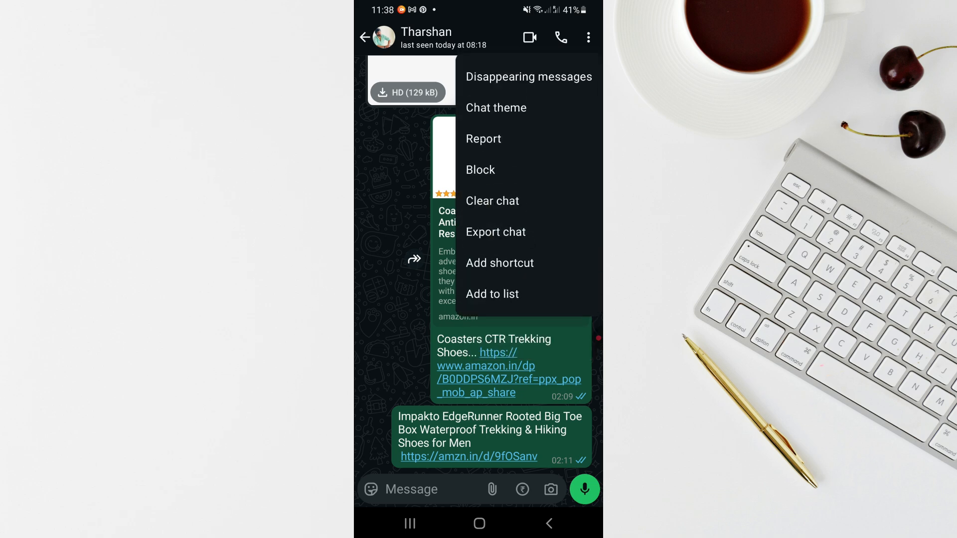
Start Export chat and dismiss the Include media / Without media choice.
{"action": "left_click", "coordinate": [495, 232]}
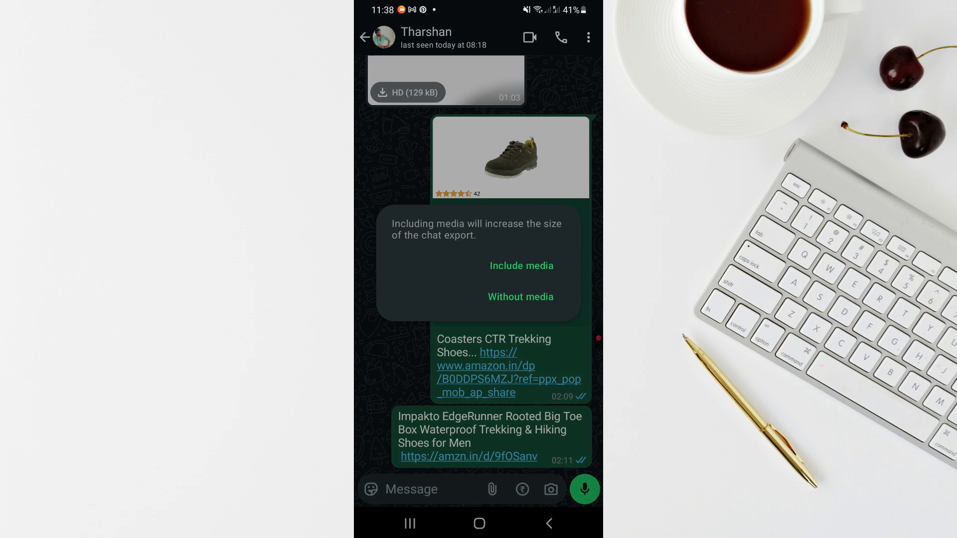
{"action": "left_click", "coordinate": [520, 297]}
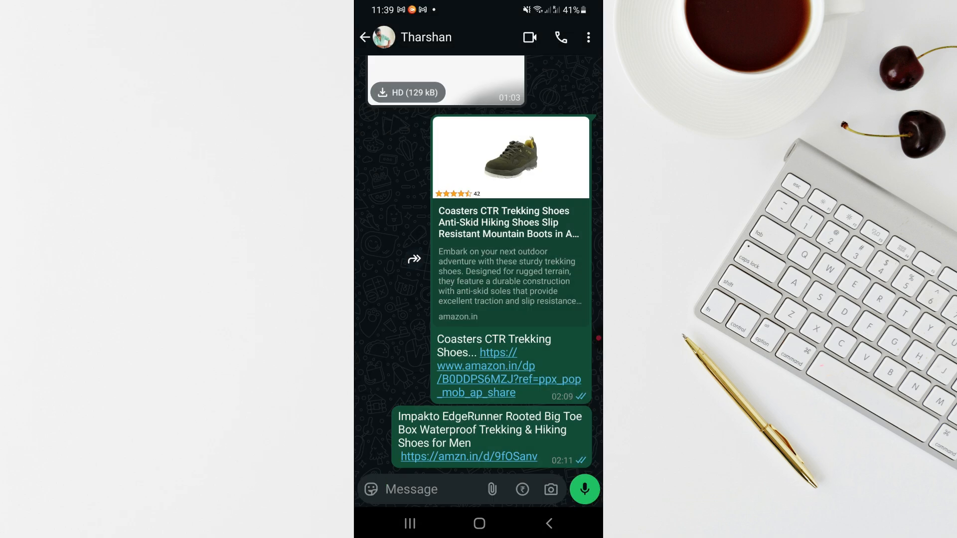
Return to the Chats list, then leave WhatsApp for the home screen.
{"action": "left_click", "coordinate": [363, 38]}
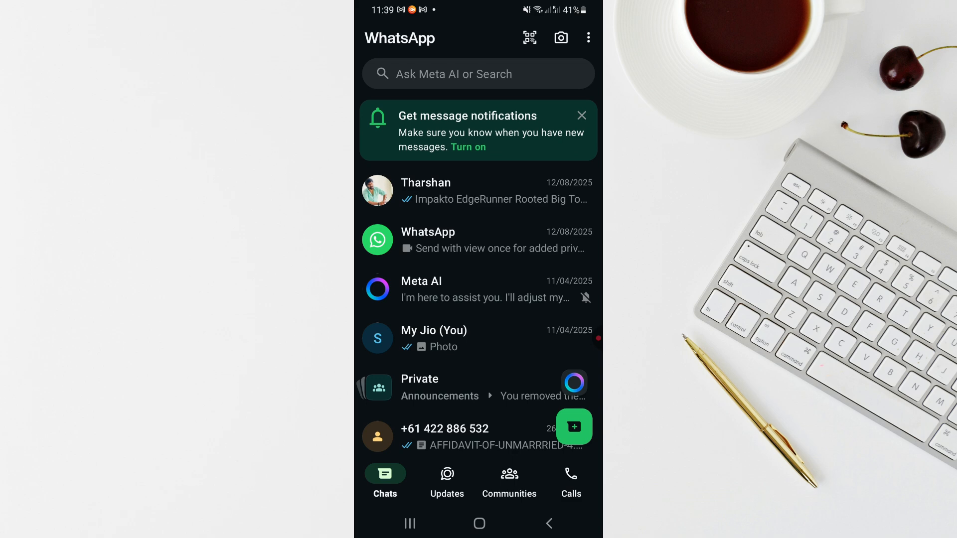
{"action": "left_click", "coordinate": [479, 522]}
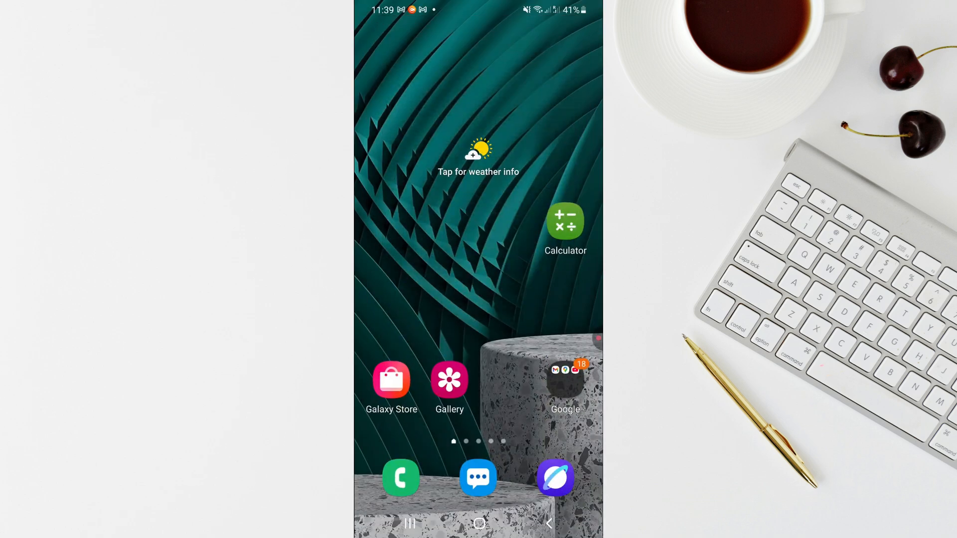